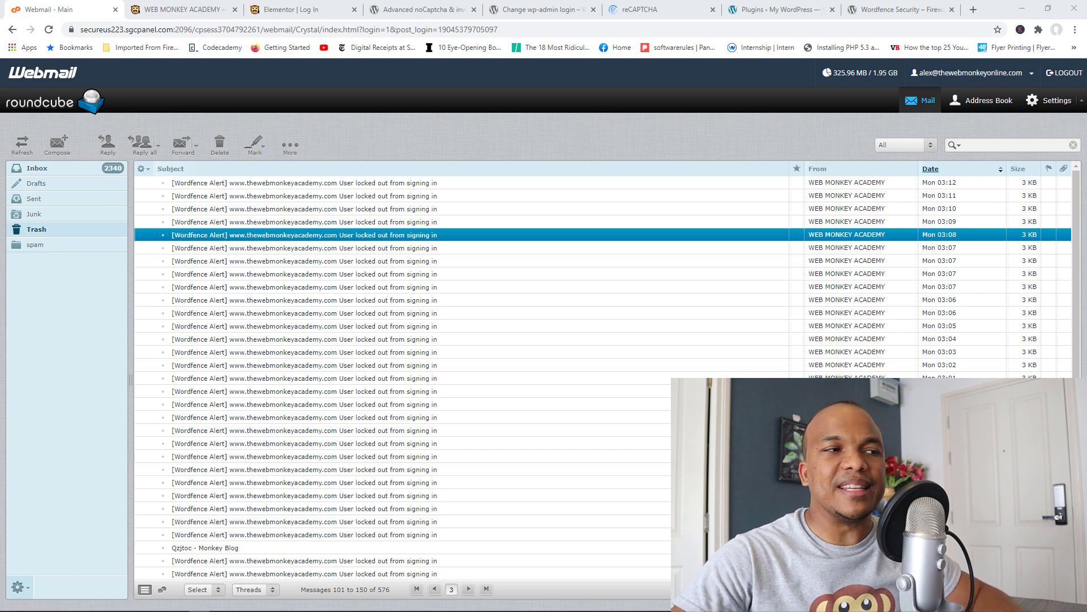
Step: Switch to the Web Monkey Academy tab to show its course homepage
left_click(180, 9)
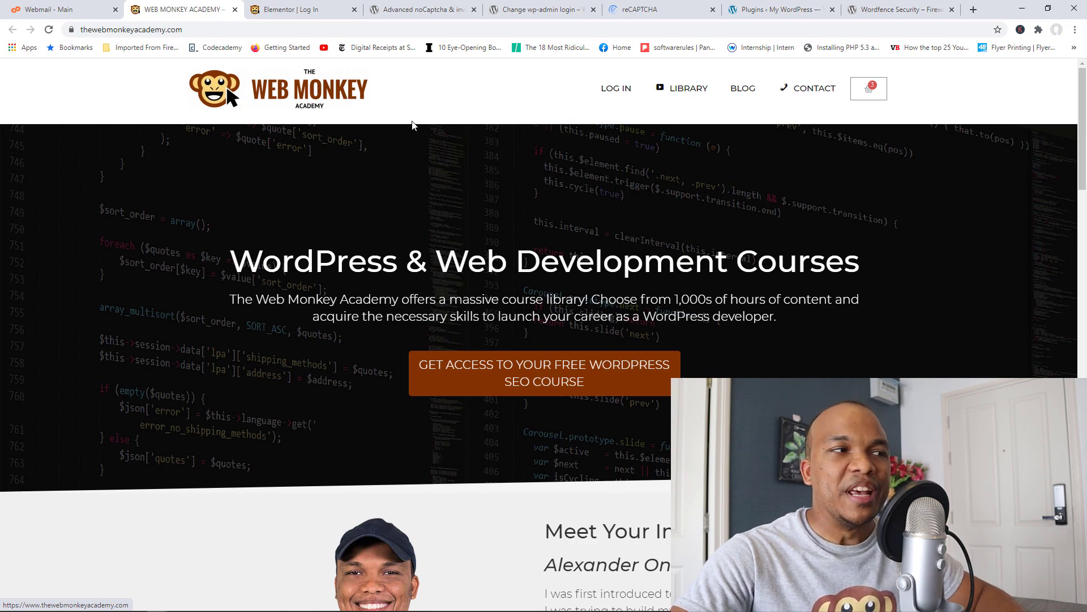
Step: Return to Webmail and page back twice through the Trash lockout alerts
left_click(59, 9)
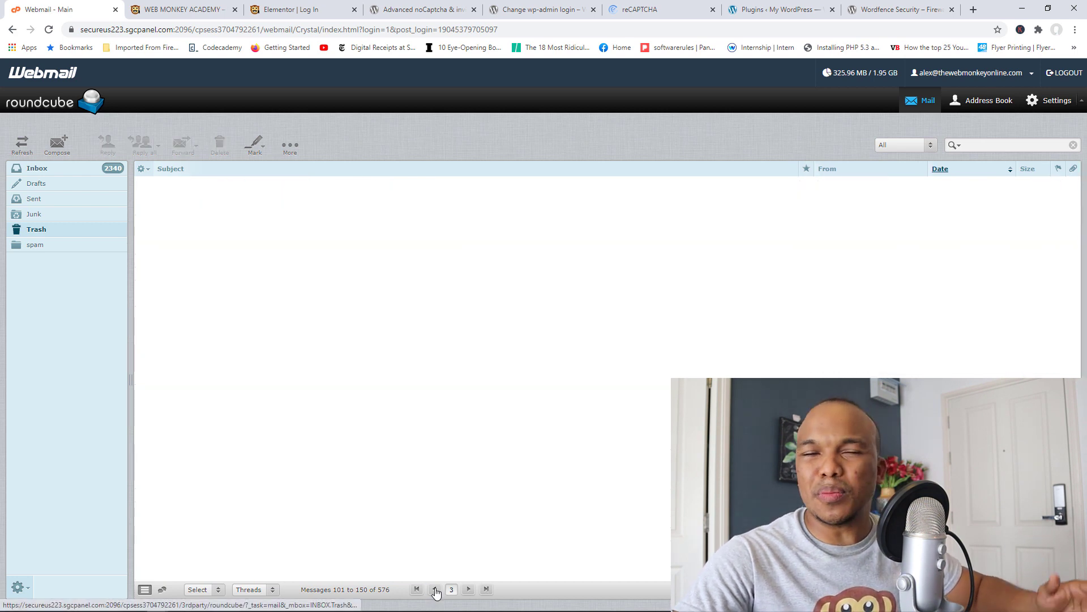
left_click(415, 590)
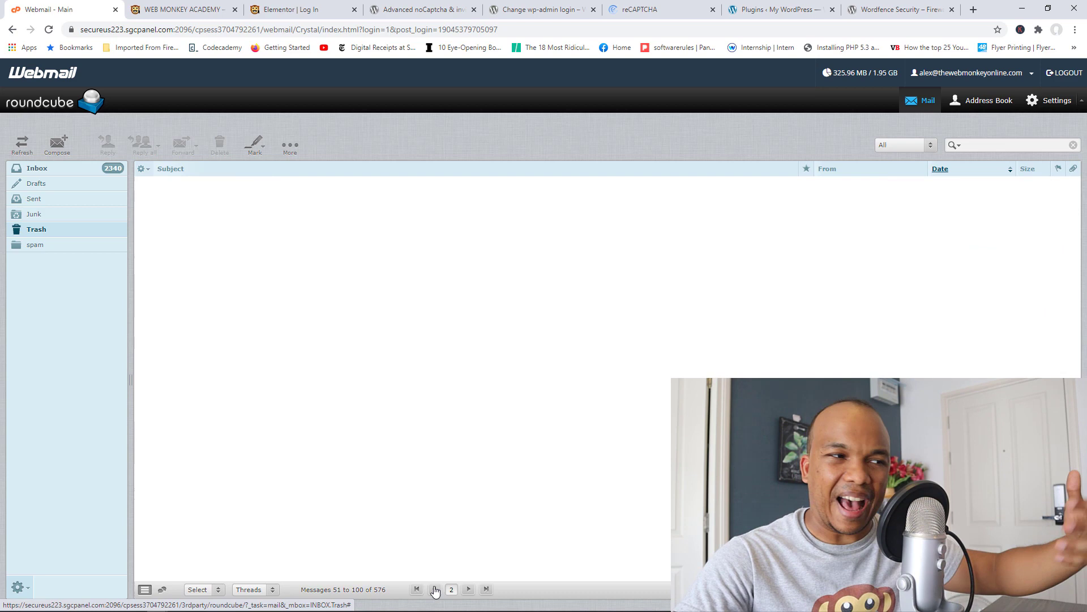
left_click(415, 589)
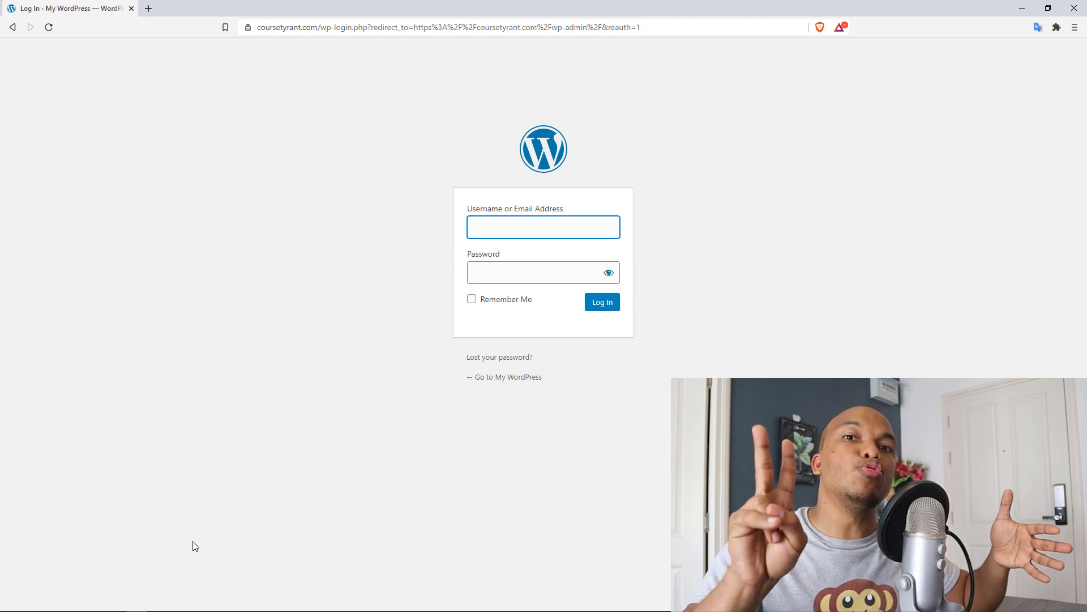
Step: Show the default wp-login.php form with only username and password fields
left_click(543, 226)
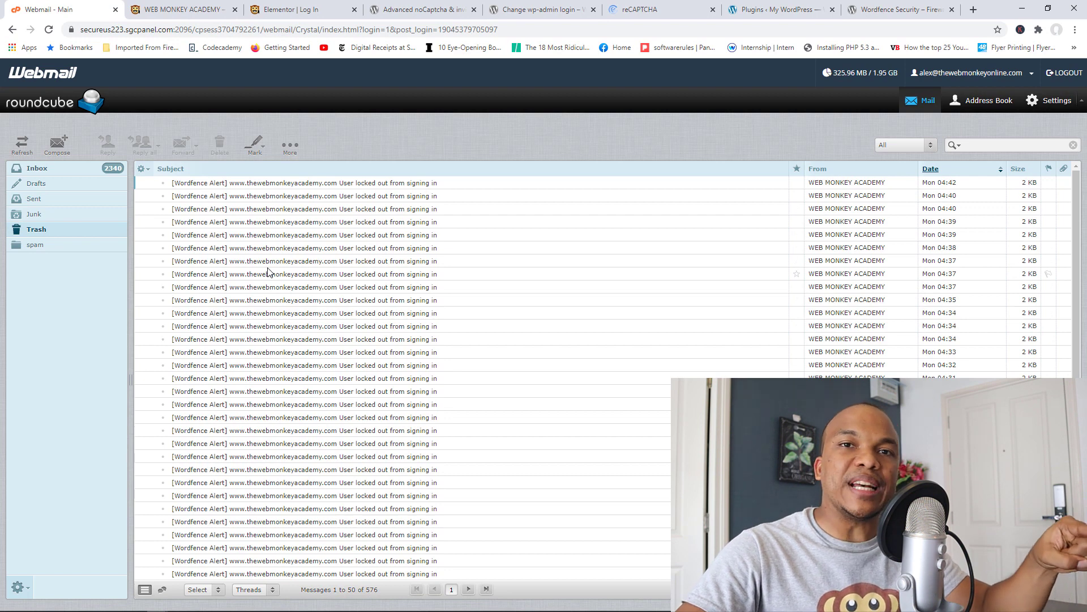
Step: View the Wordfence Security plugin page, then return to the Webmail Trash
left_click(900, 9)
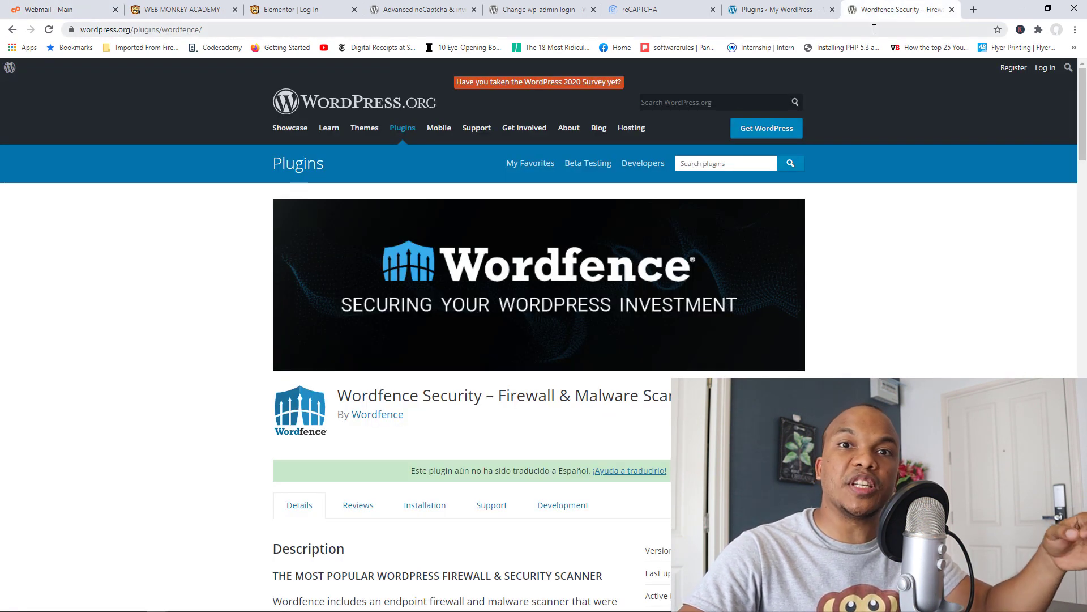
mouse_move(842, 47)
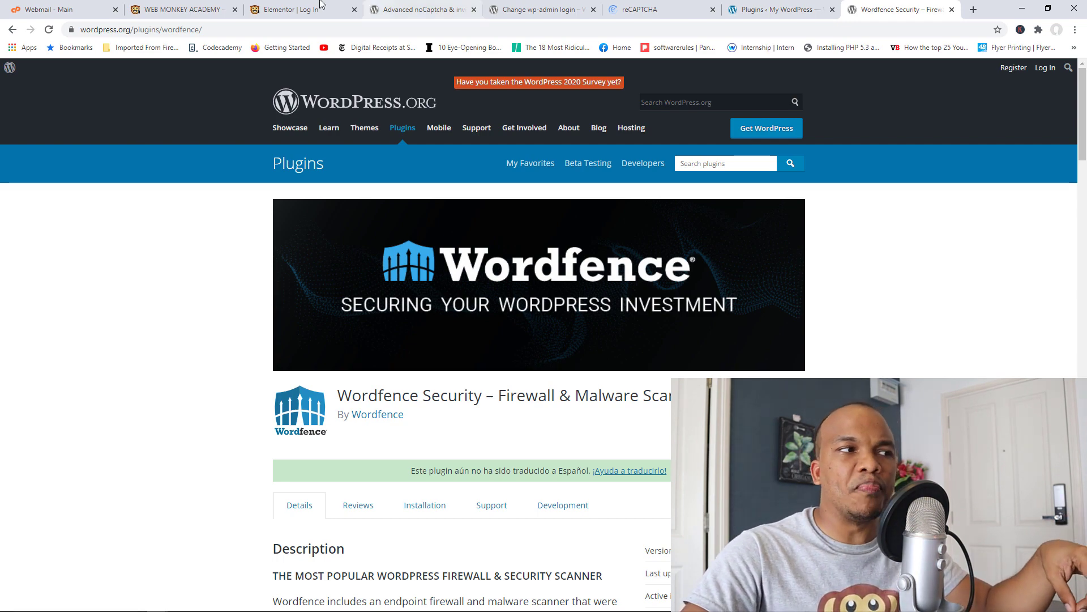
left_click(63, 9)
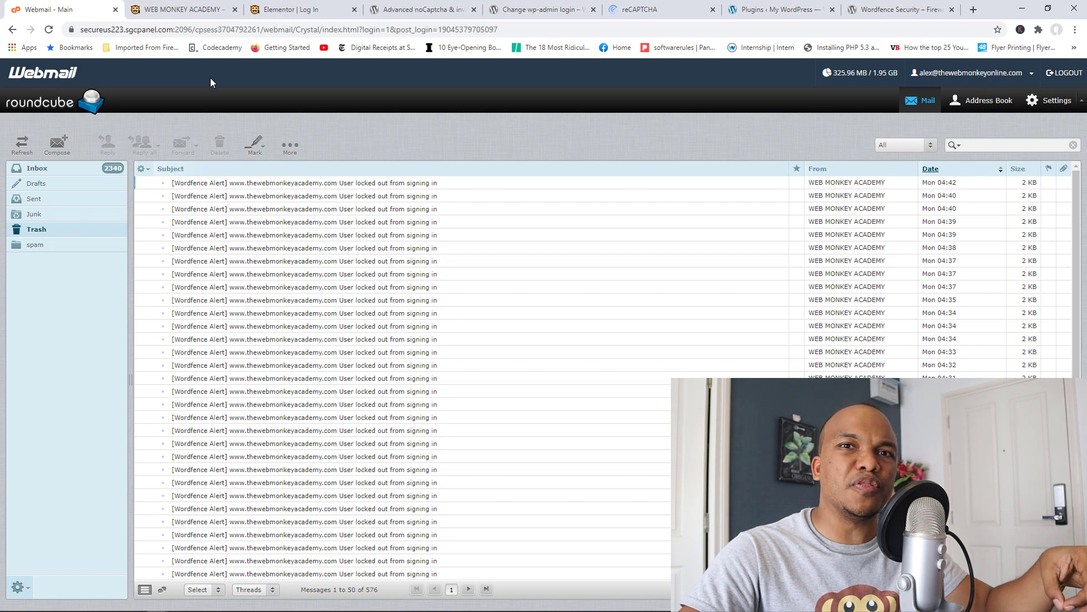
Step: Read the newest 04:42 lockout alert, then open message 17 about the Dallas lockout
left_click(302, 183)
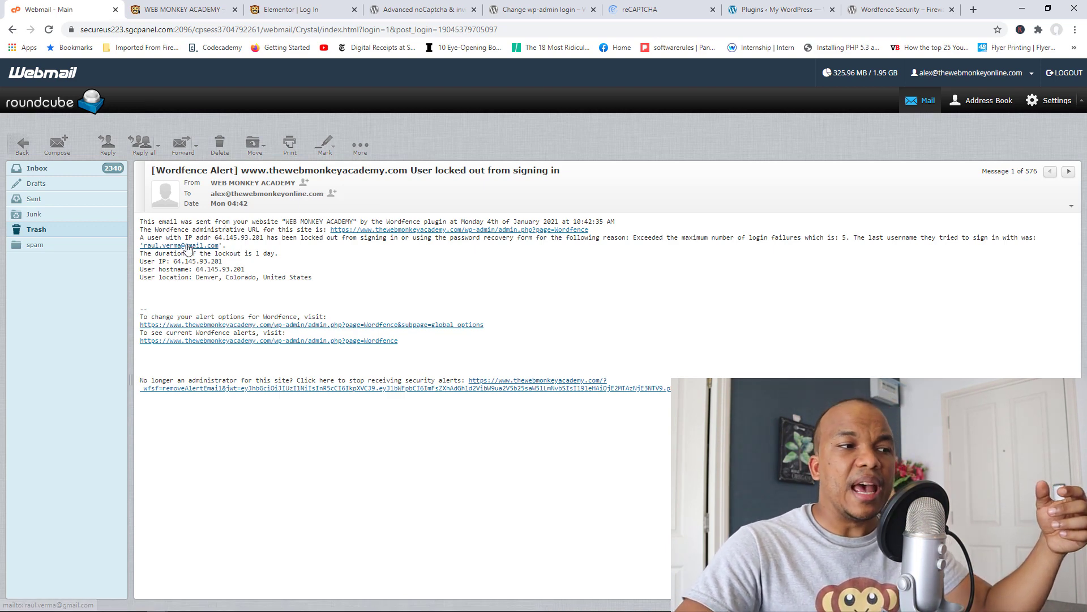
mouse_move(312, 253)
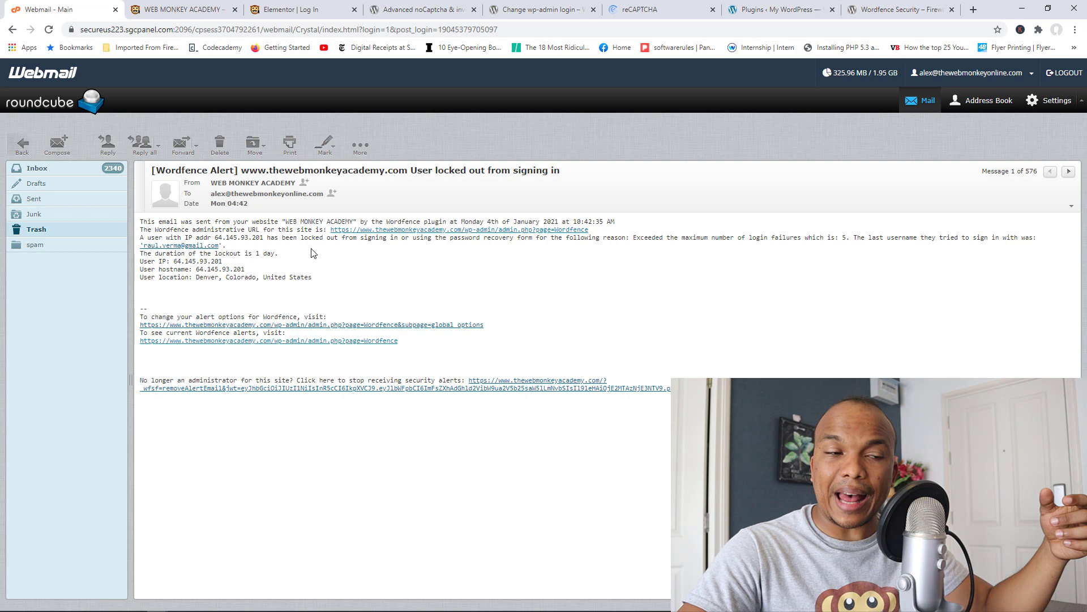
mouse_move(631, 232)
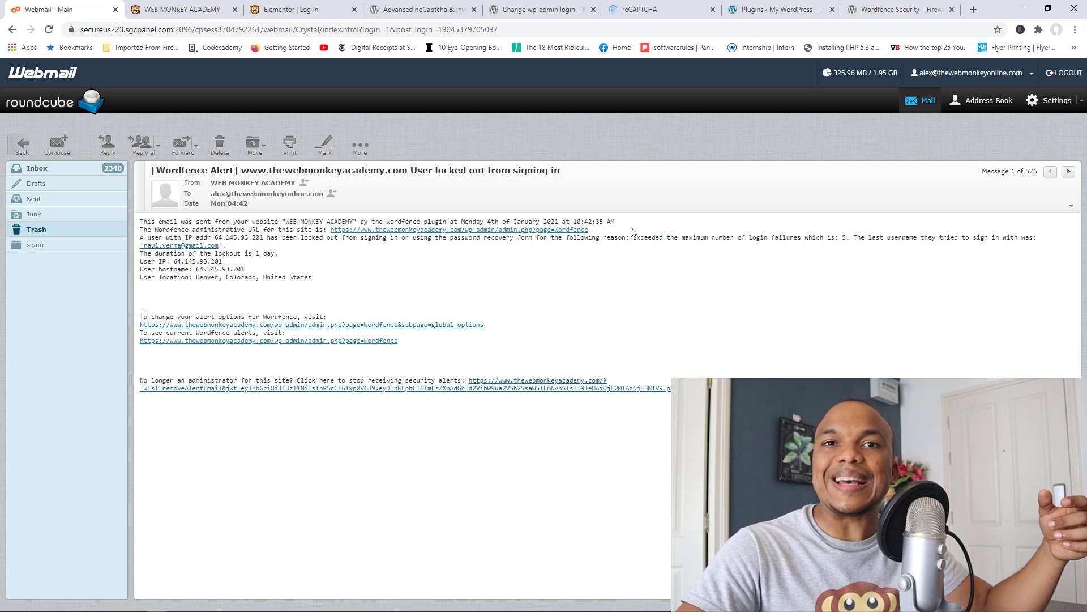
mouse_move(797, 263)
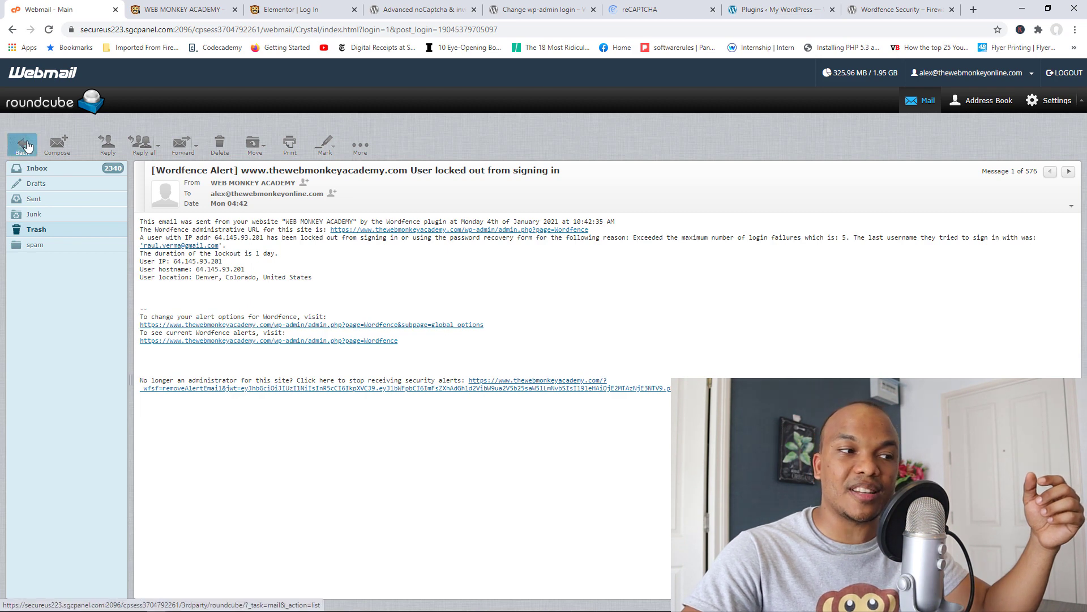
left_click(22, 143)
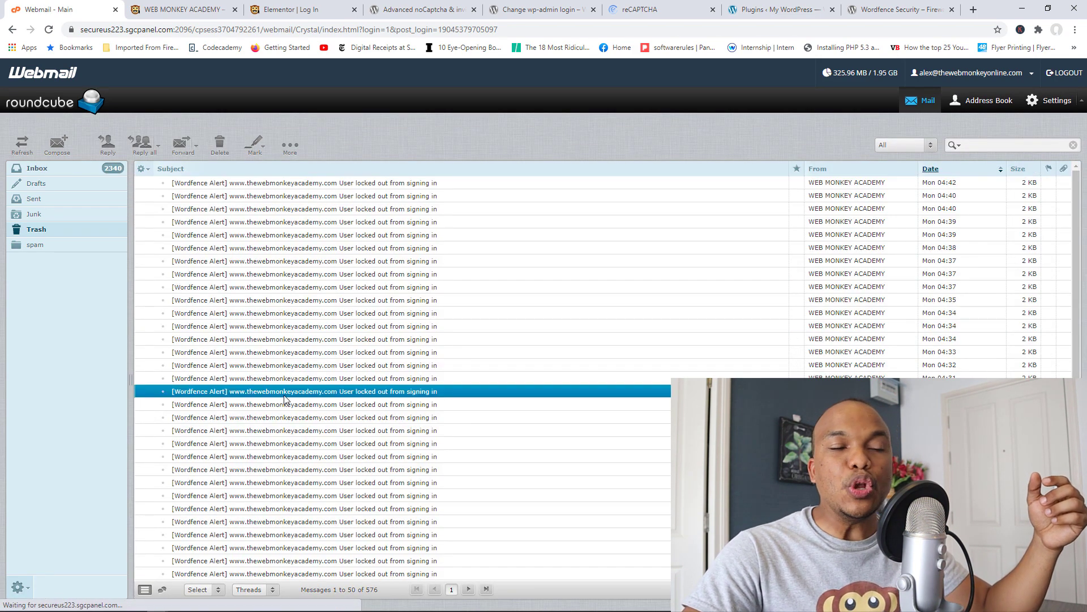
double_click(303, 390)
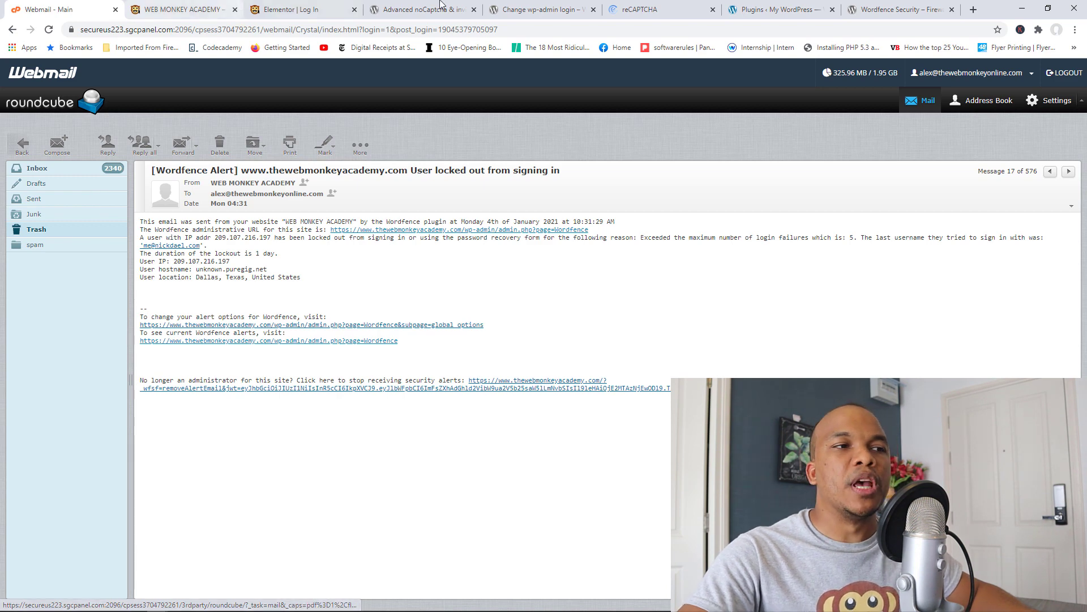
Step: View the Advanced noCaptcha plugin page, then the site's installed plugins list
left_click(416, 10)
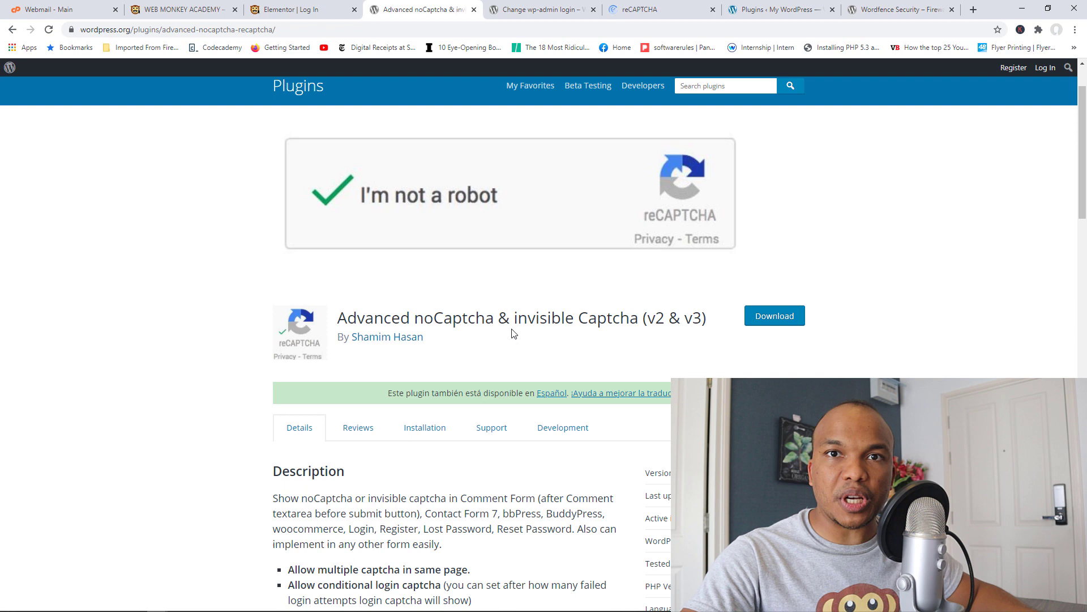
mouse_move(387, 347)
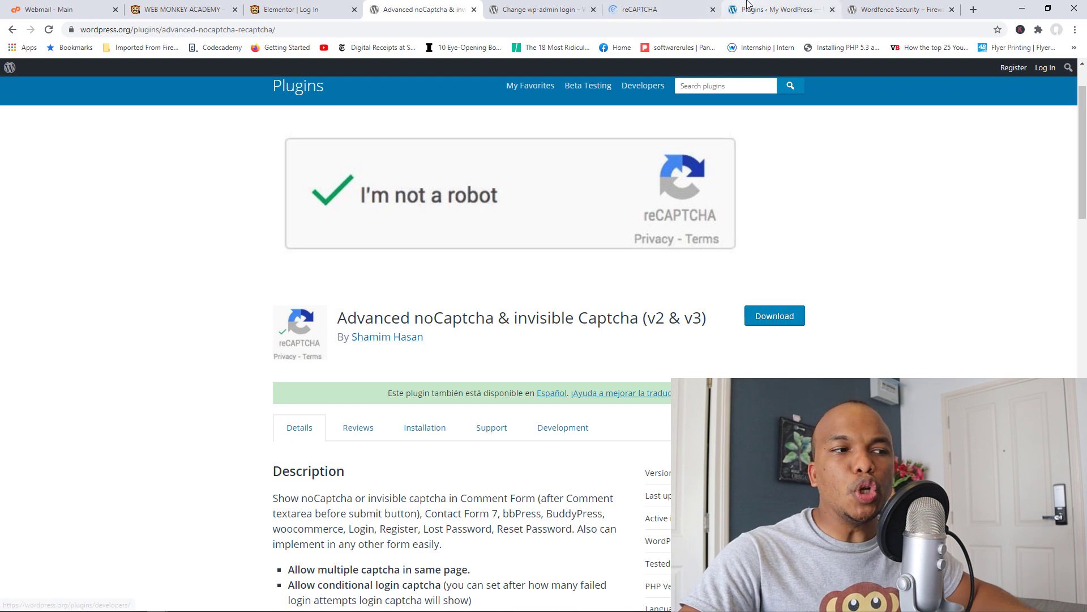
left_click(780, 9)
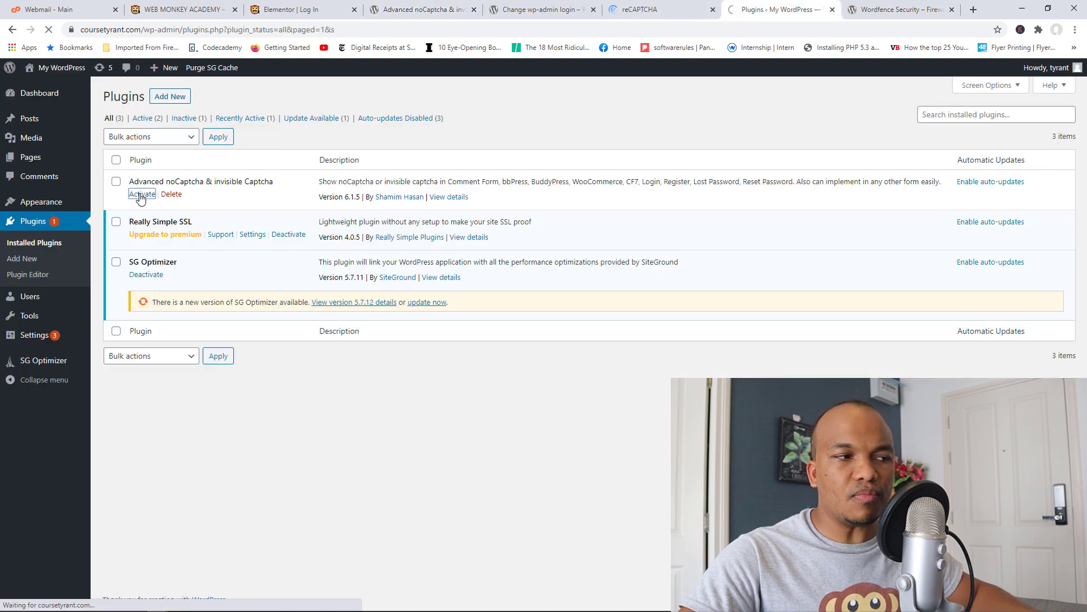
Step: Activate Advanced noCaptcha & invisible Captcha, open its settings, then view Google reCAPTCHA
left_click(142, 193)
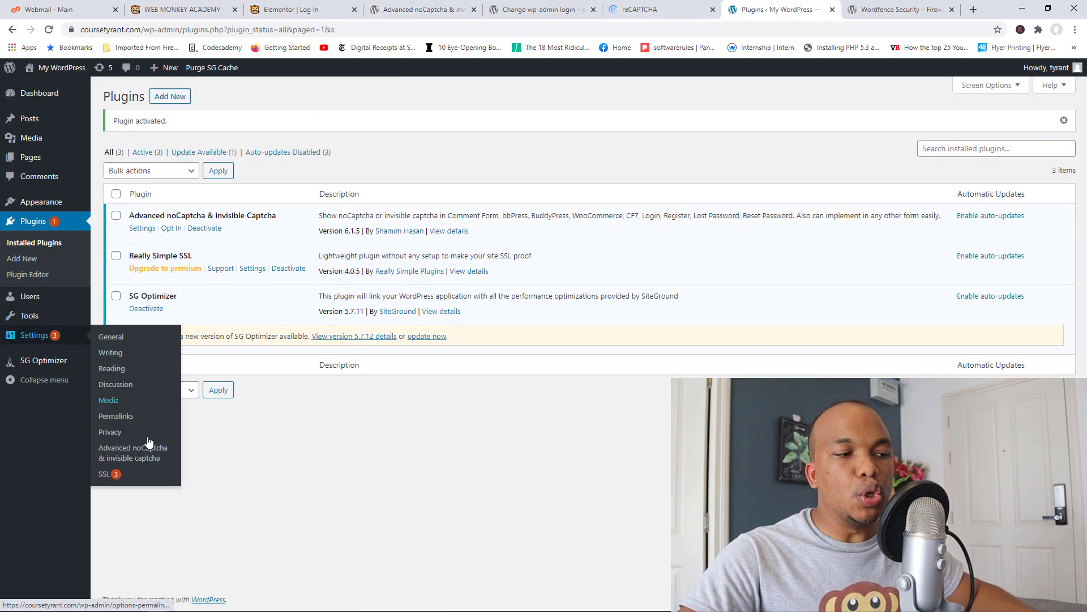
mouse_move(134, 452)
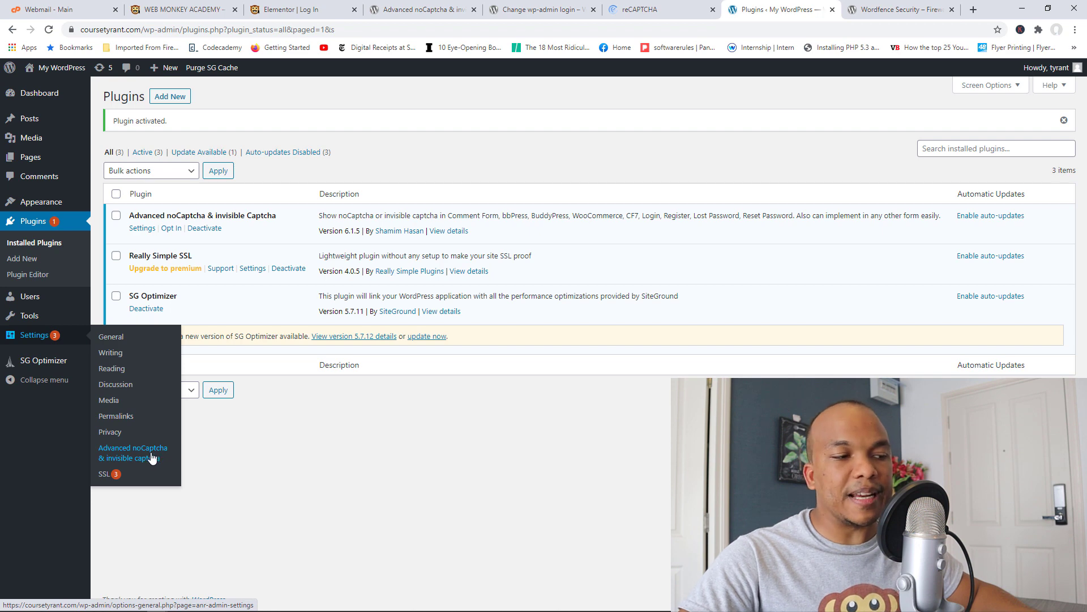
left_click(132, 452)
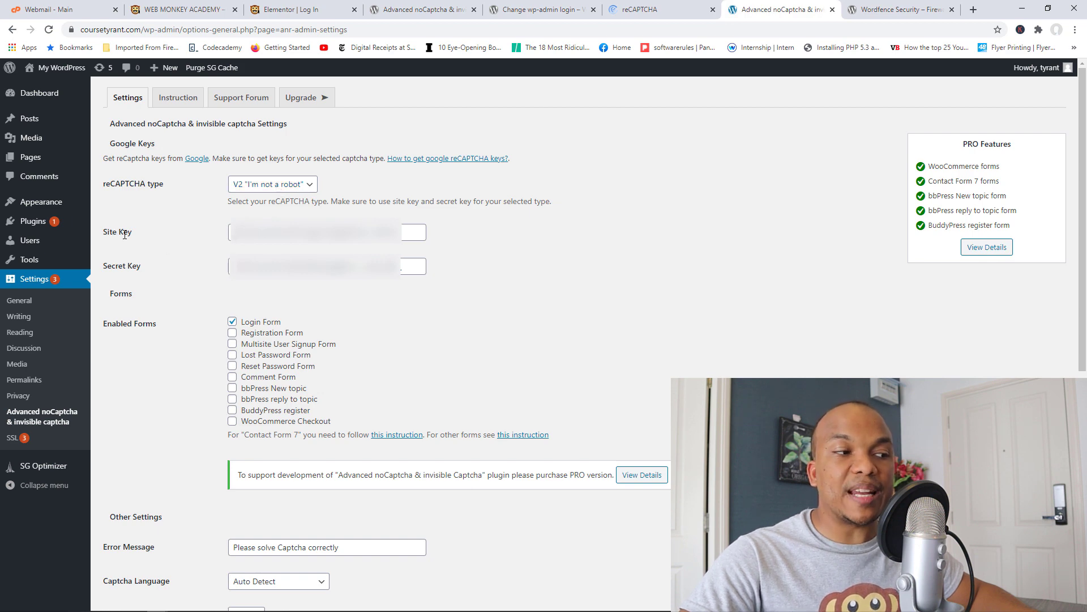
mouse_move(204, 276)
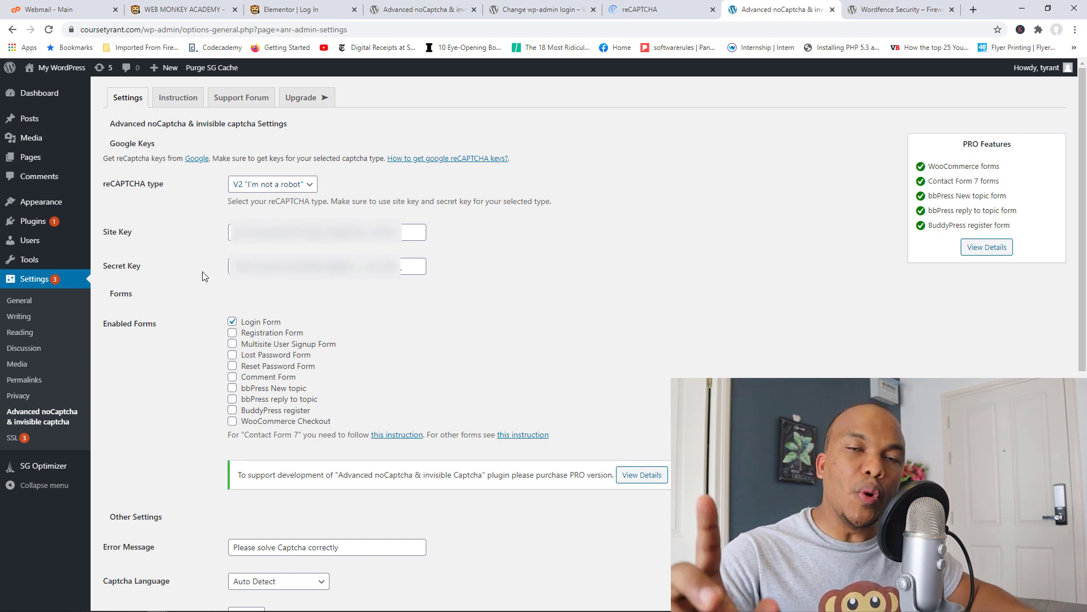
left_click(661, 9)
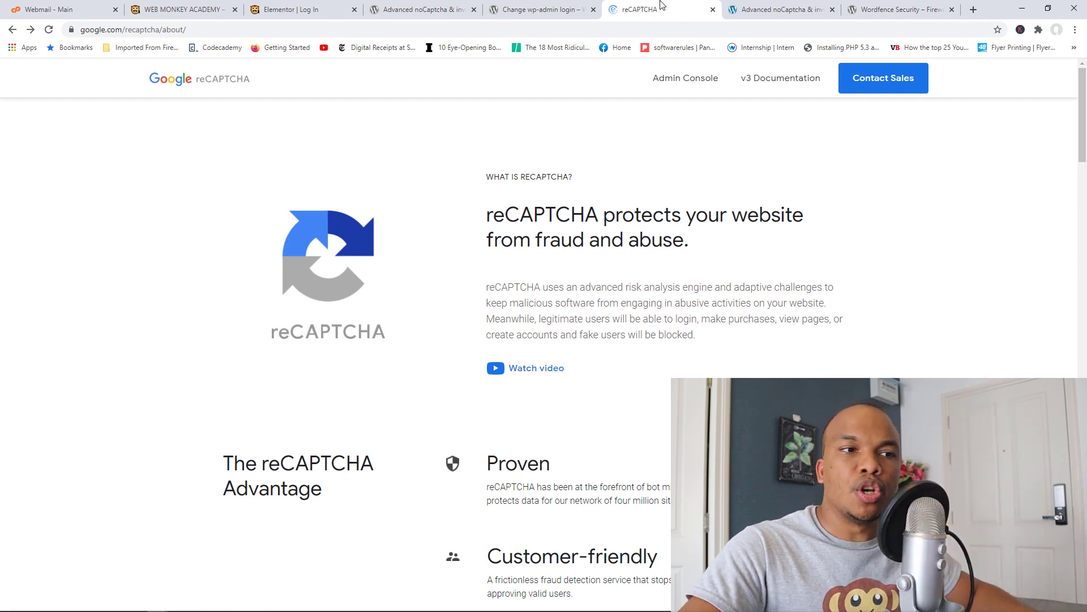
Step: Open the reCAPTCHA Admin Console's empty Register a new site form, then view Change wp-admin login
left_click(684, 77)
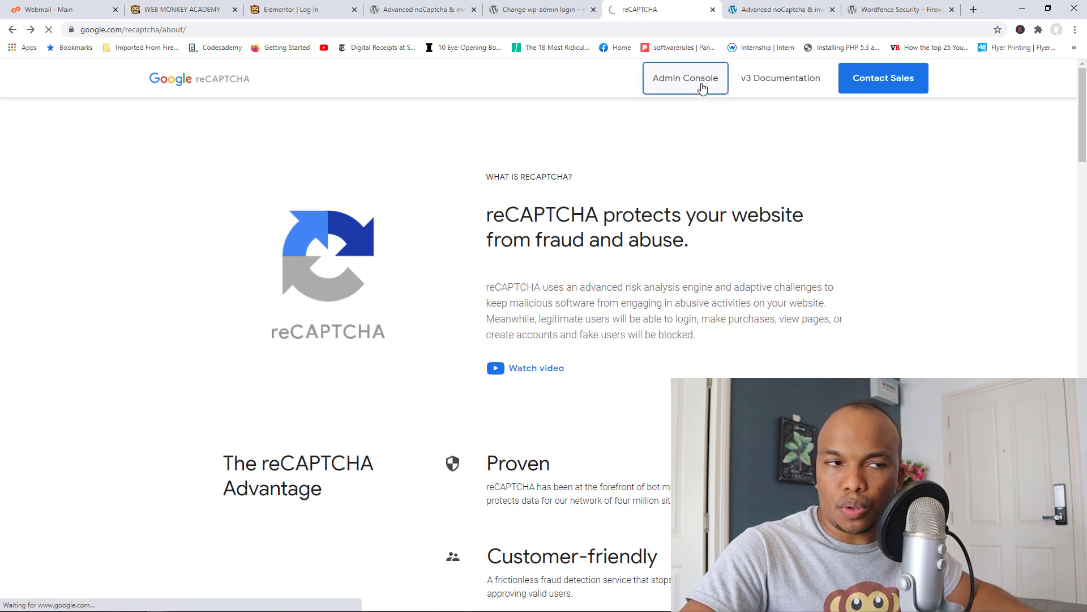
left_click(685, 78)
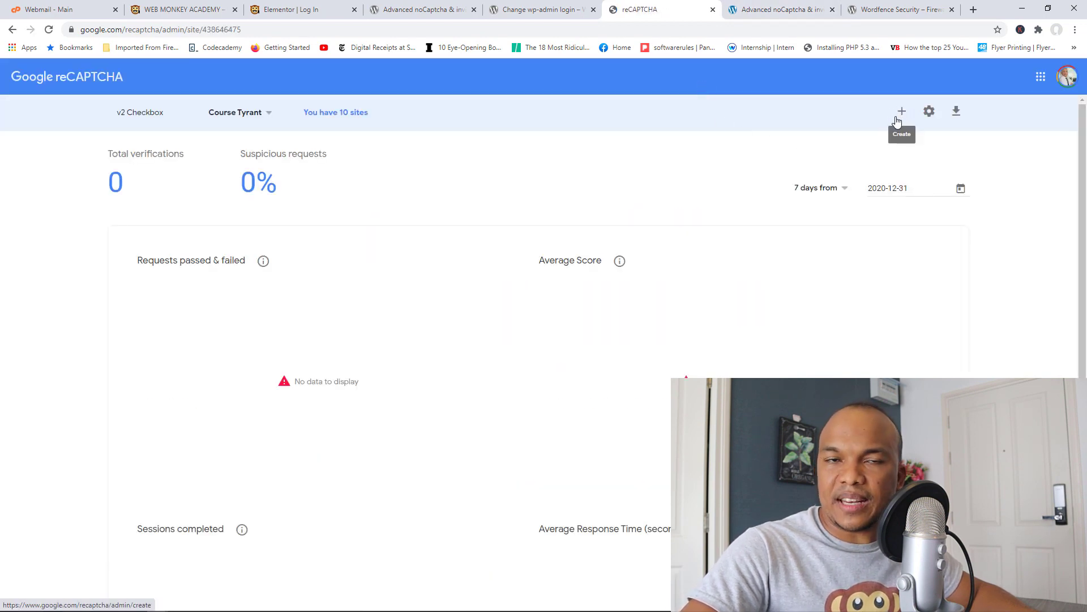
left_click(902, 111)
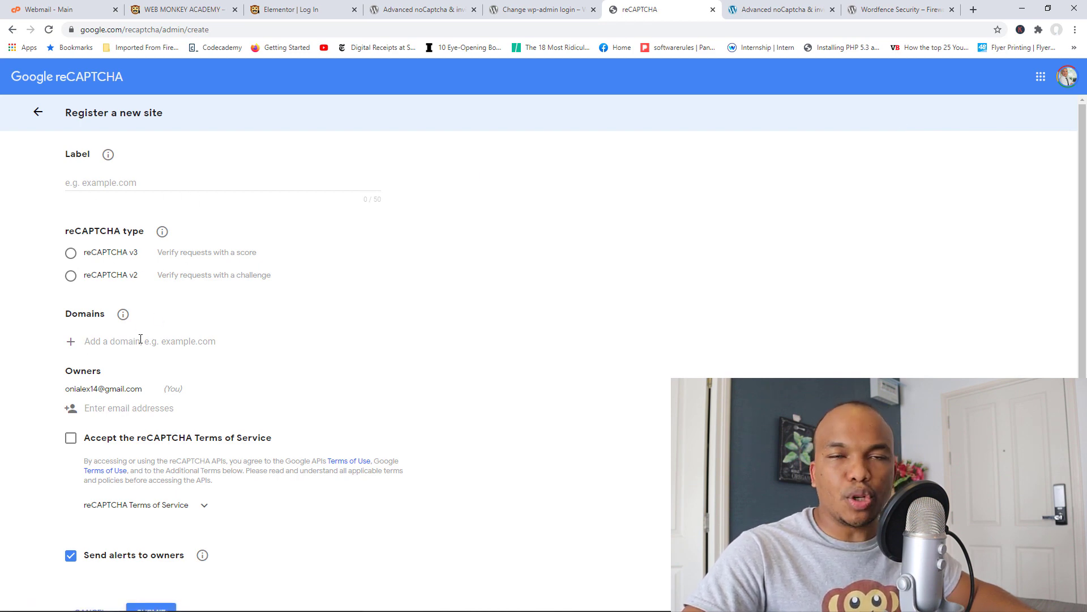
scroll("down", 3)
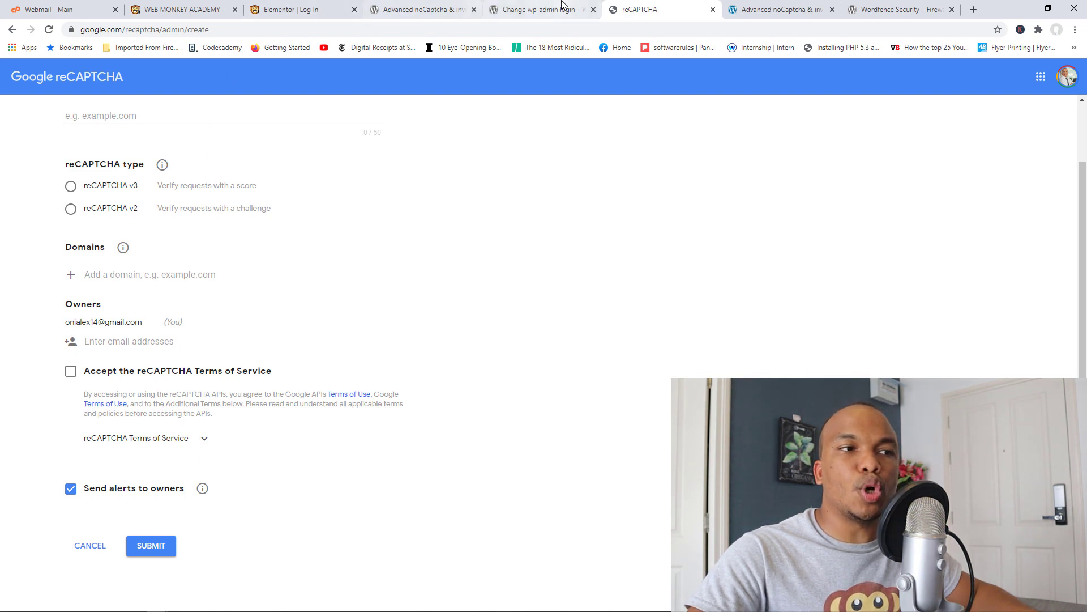
left_click(541, 9)
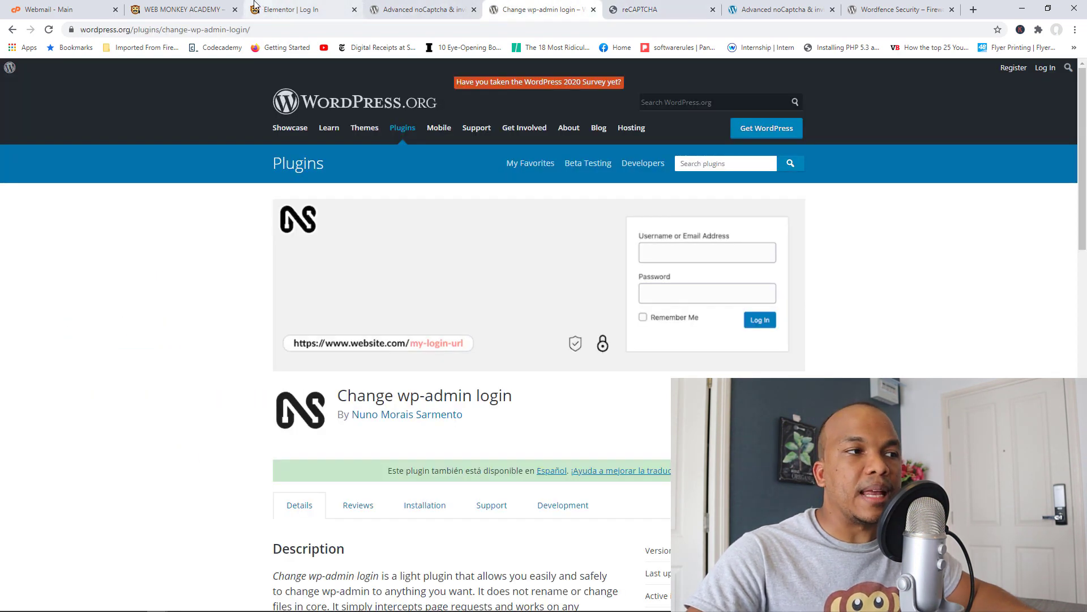
Step: Save the Advanced noCaptcha settings to add an 'I'm not a robot' check to login
left_click(776, 9)
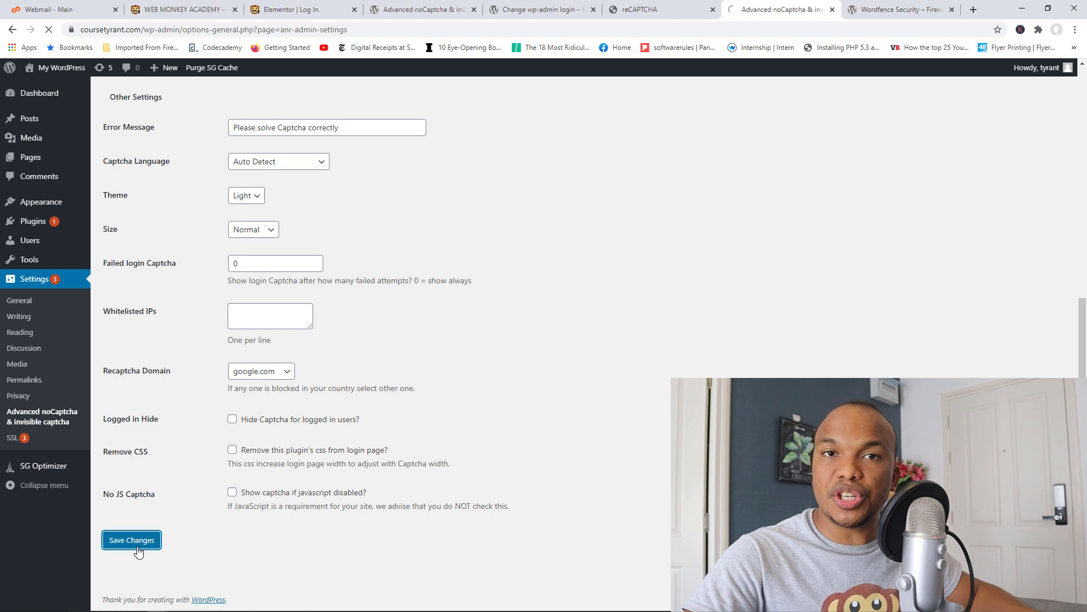
left_click(131, 540)
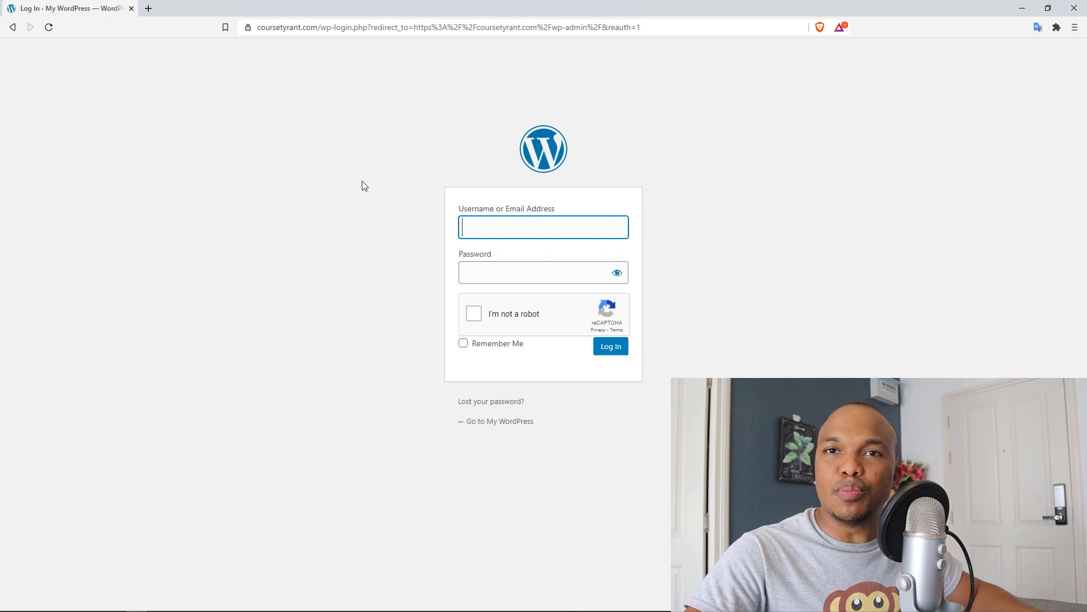
mouse_move(526, 252)
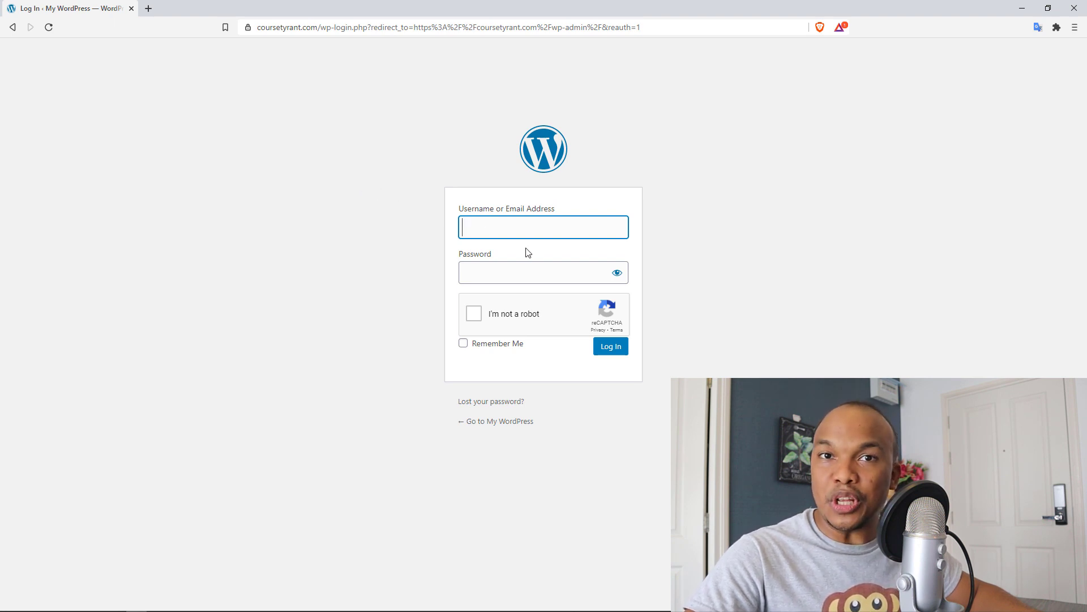
Step: Tick 'I'm not a robot' to raise the tractor image challenge, then view the Elementor login editor
left_click(473, 313)
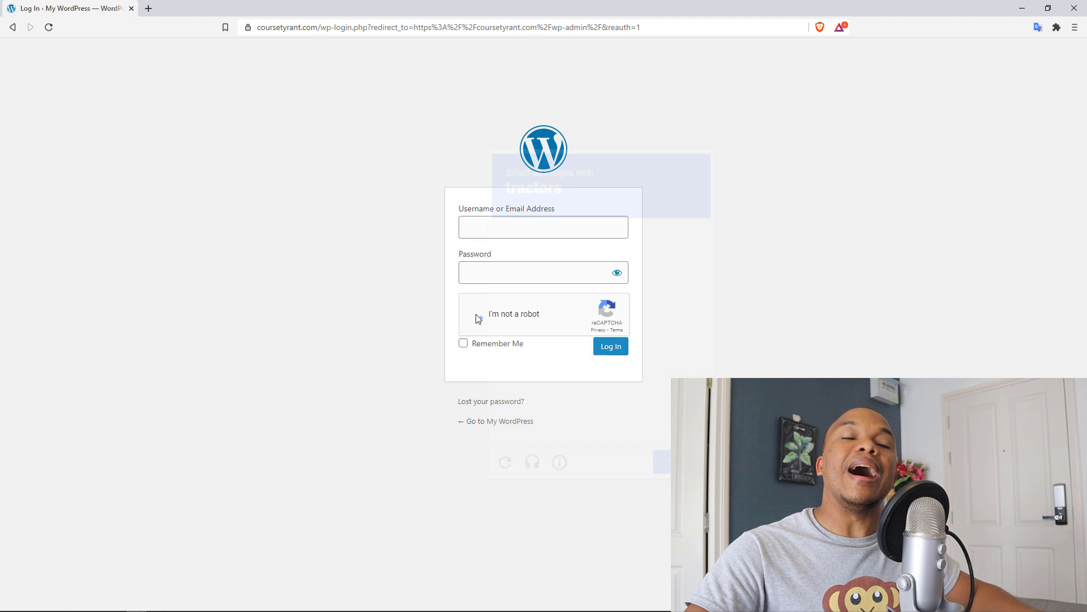
left_click(463, 313)
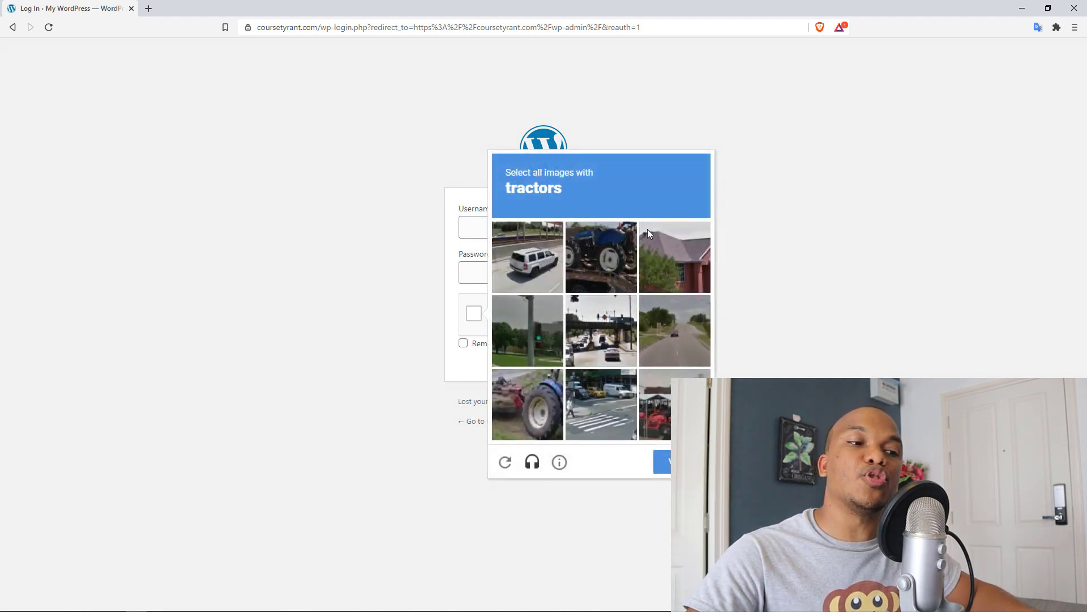
mouse_move(583, 271)
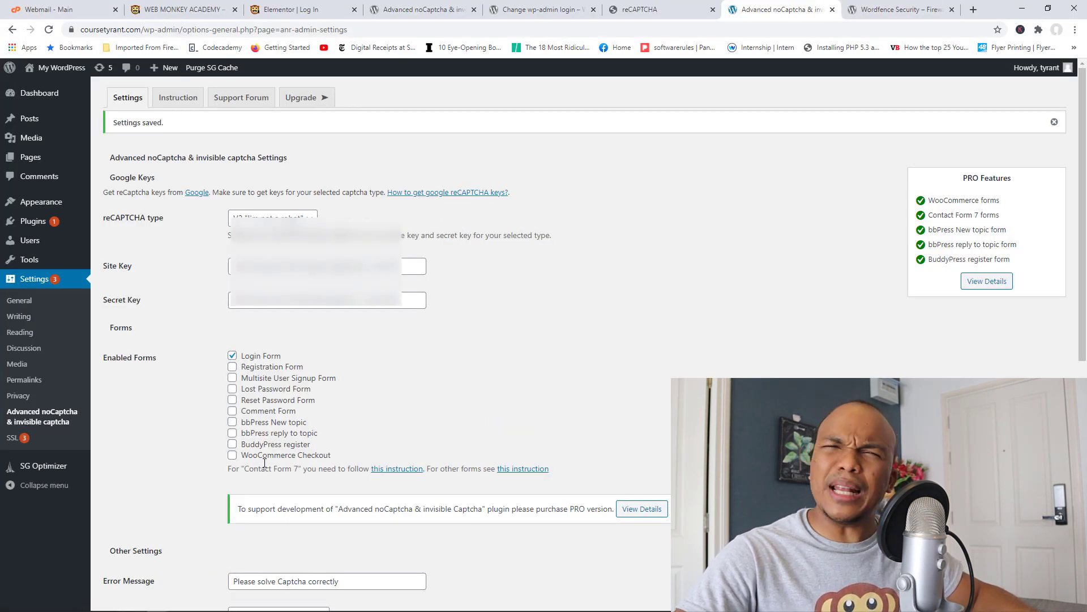
left_click(298, 9)
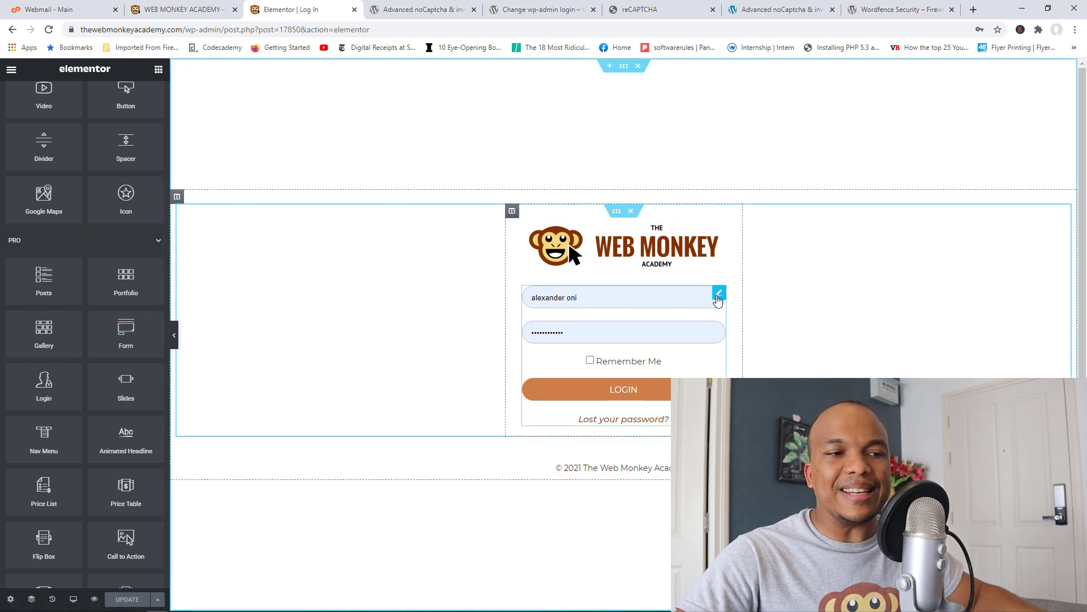
Step: Open the Login widget's Edit Login panel in Elementor and dismiss the right-click editing tip
left_click(719, 293)
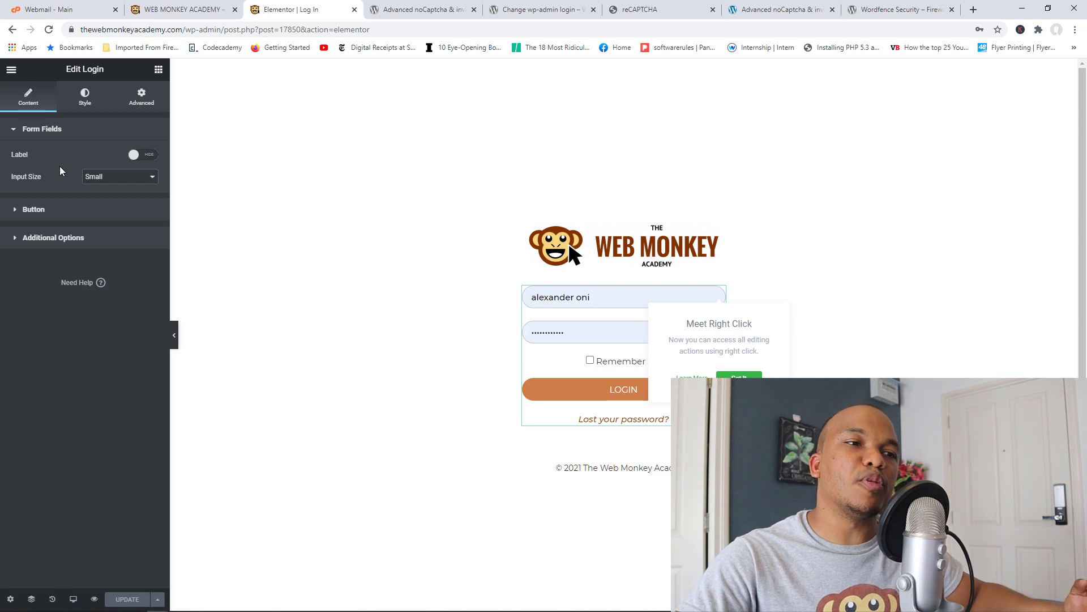
left_click(541, 10)
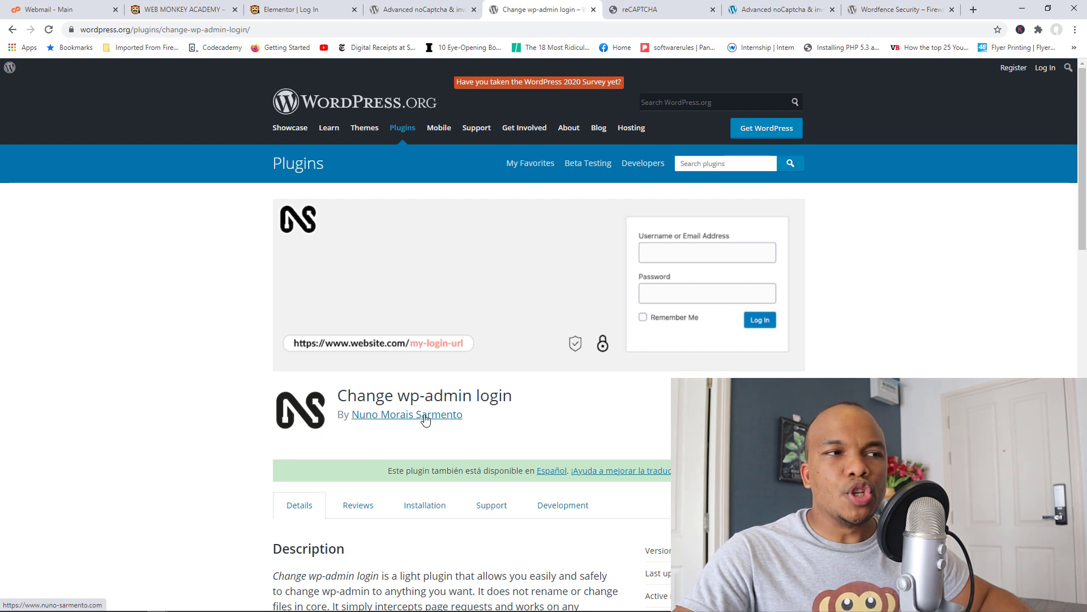
mouse_move(908, 49)
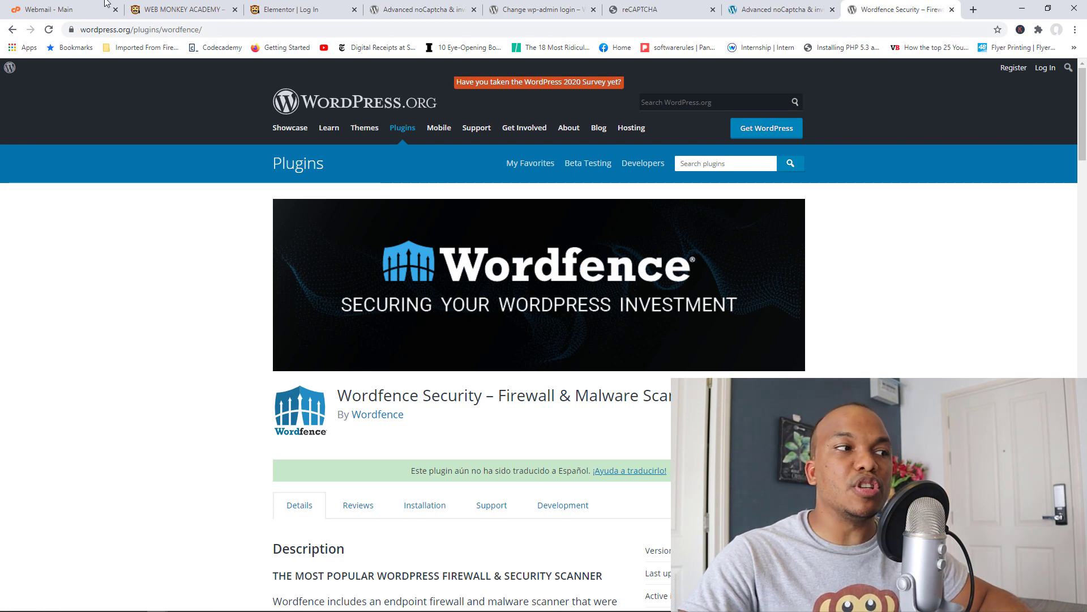
Step: Return to the webmail tab showing Dallas's Wordfence lockout alert email
left_click(55, 9)
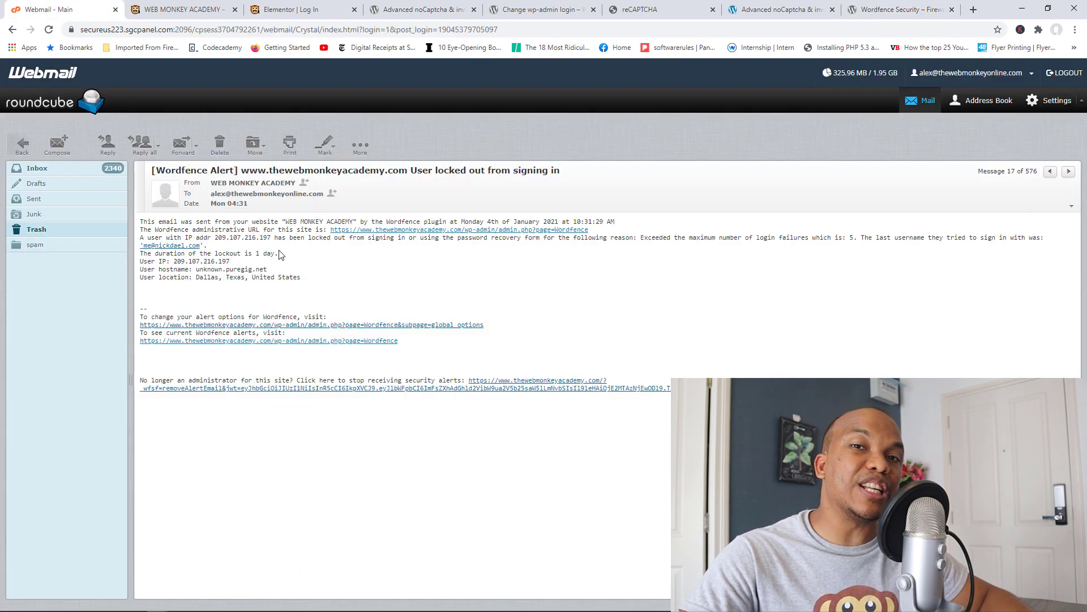